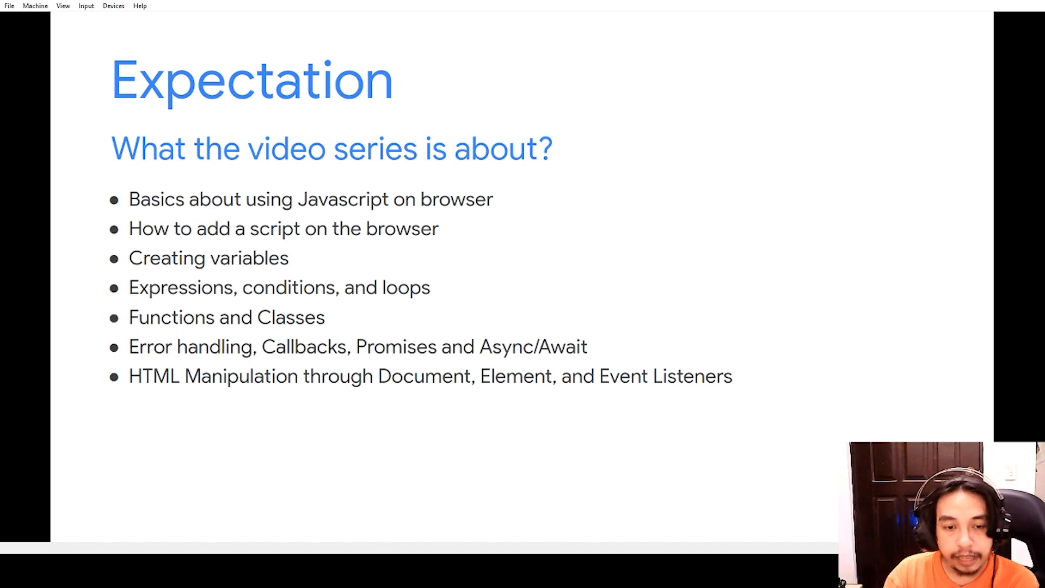
pyautogui.moveTo(445, 289)
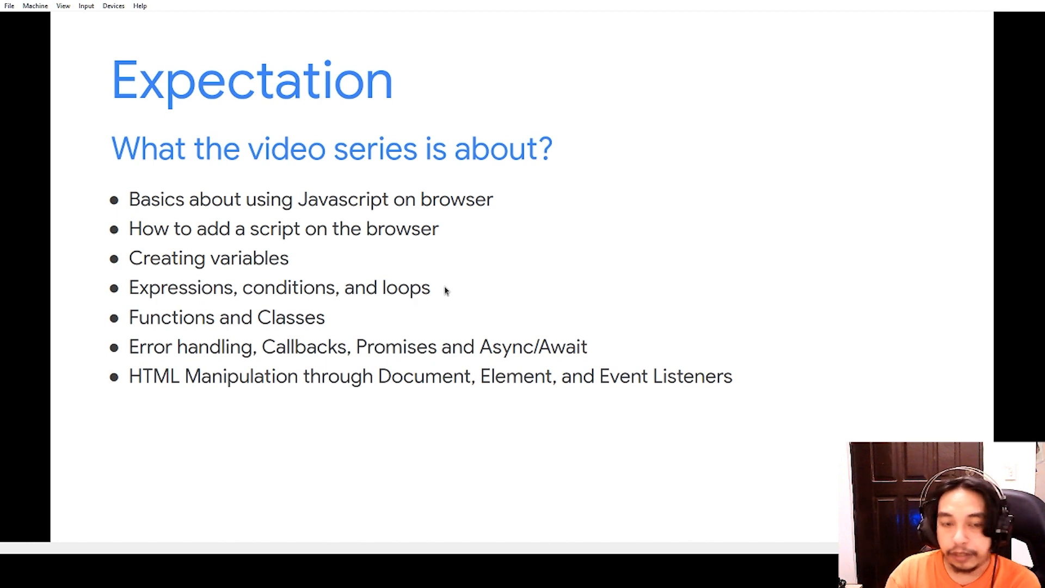